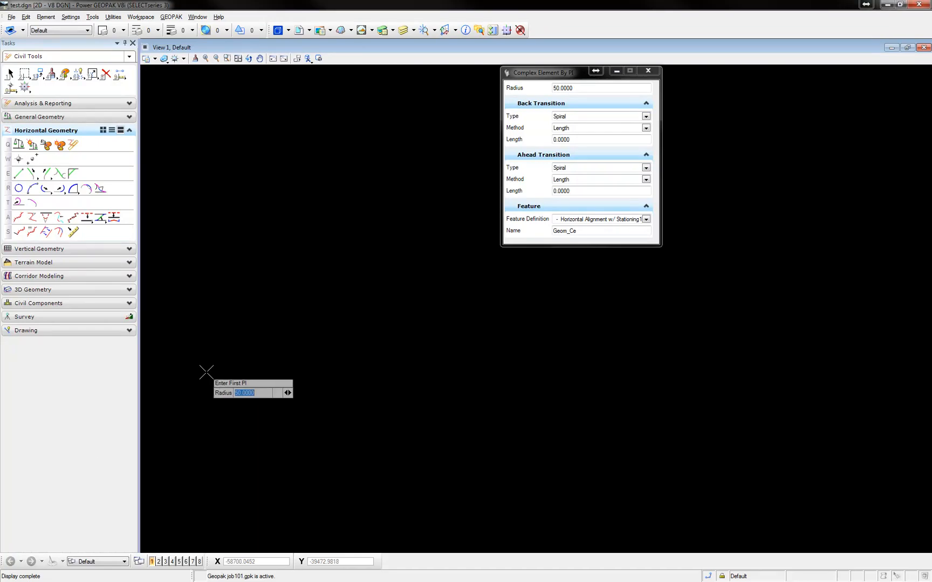
pyautogui.moveTo(224, 308)
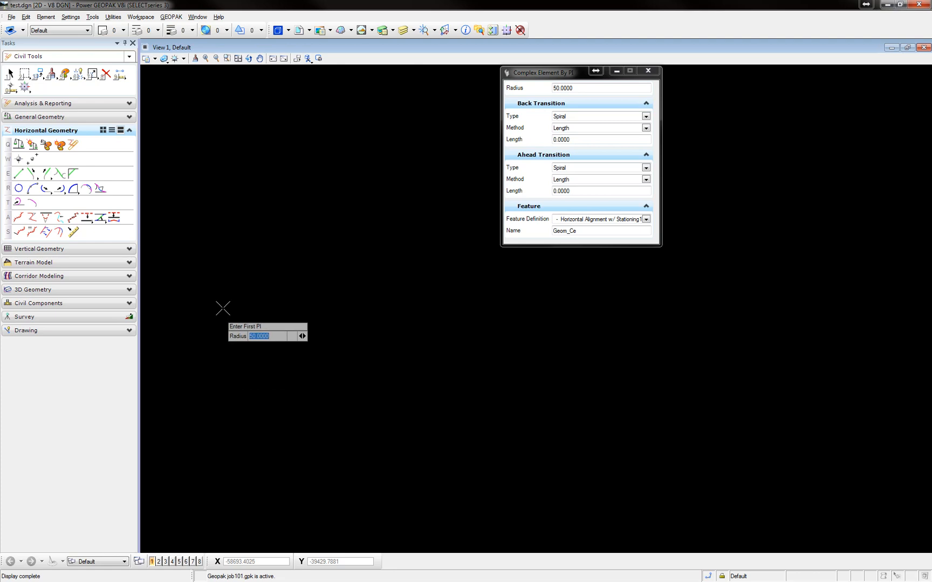
pyautogui.moveTo(202, 165)
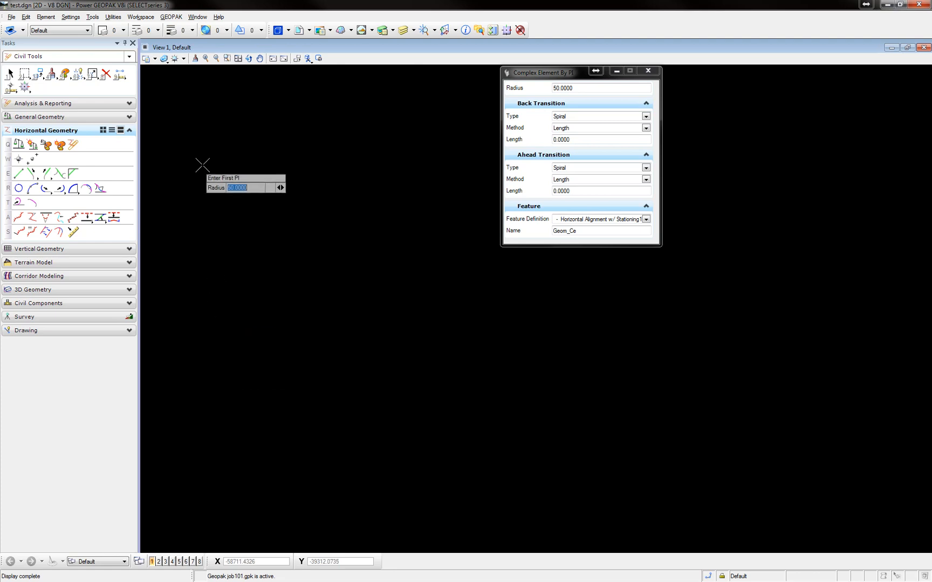
# - Bring up the Design File Settings on the Civil Formatting category
pyautogui.click(70, 16)
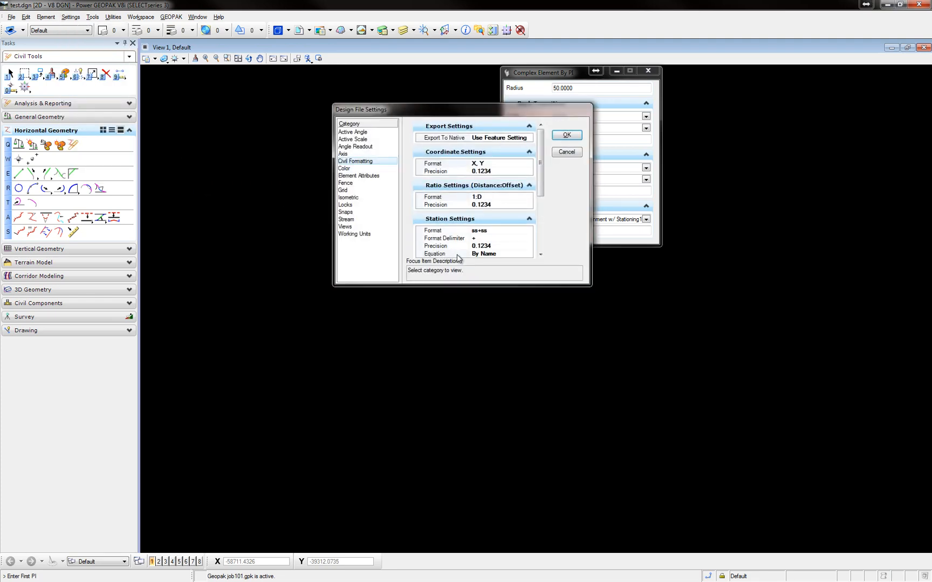
# - Set Station Settings Equation to By Index and confirm the design file settings
pyautogui.click(433, 253)
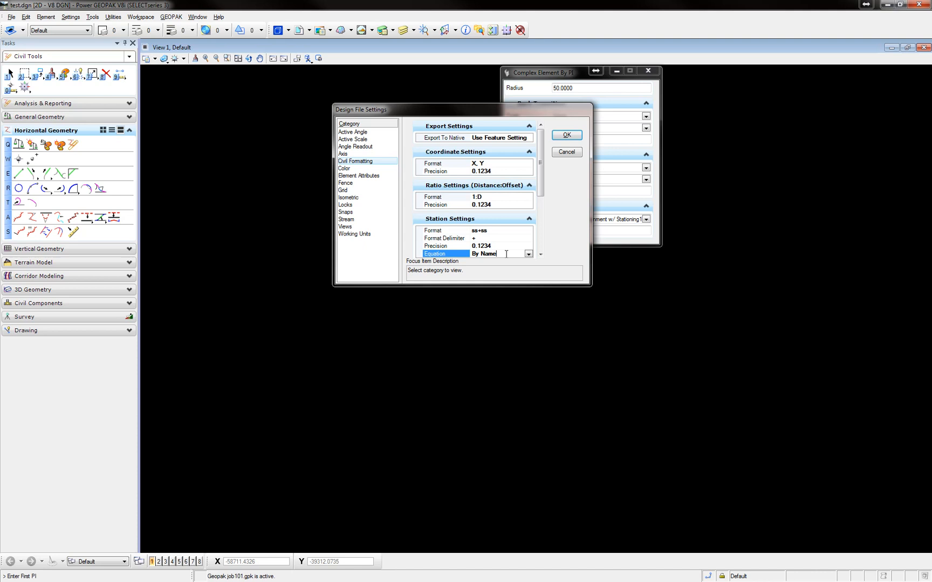
pyautogui.click(528, 254)
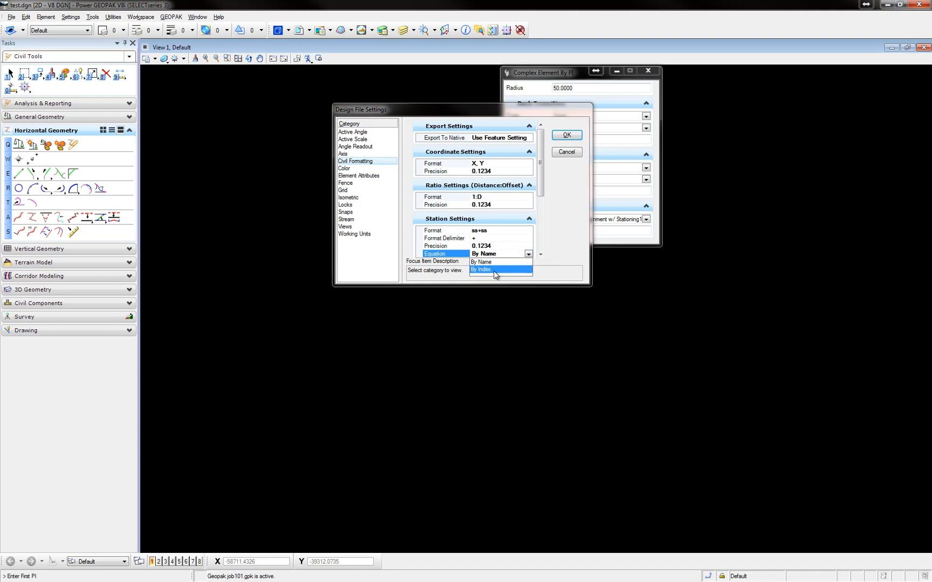
pyautogui.click(481, 269)
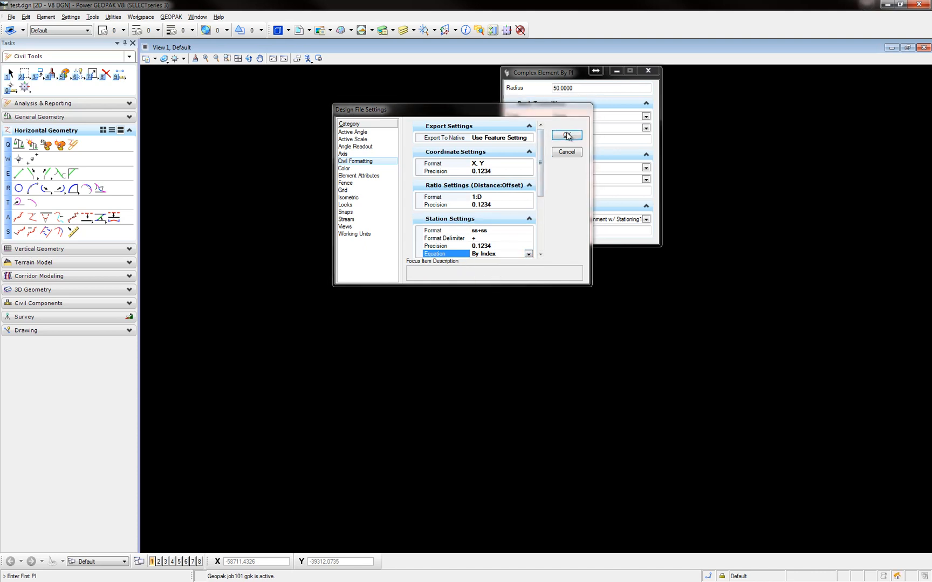
pyautogui.click(565, 136)
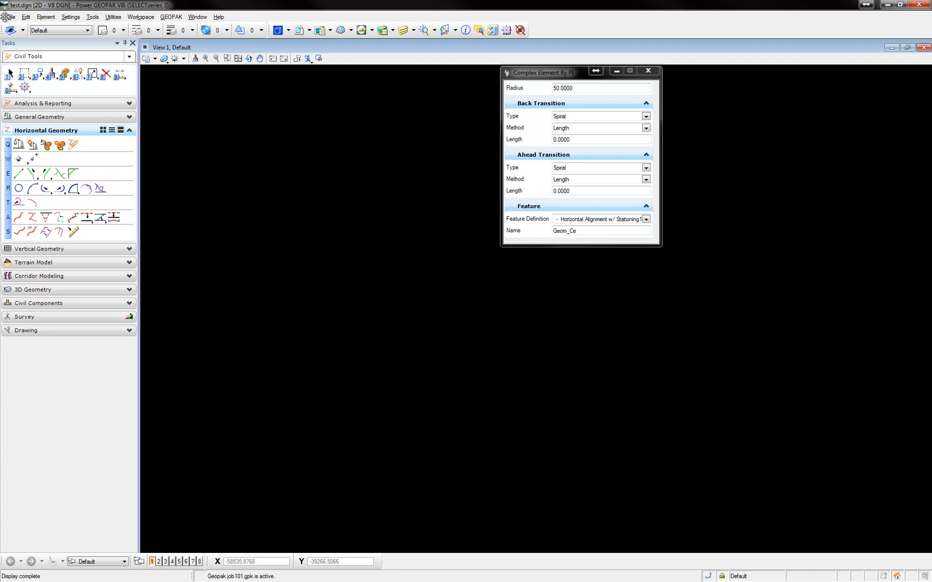
# - Show the Civil Standards in Project Explorer and expand test.dgn's Feature Definitions
pyautogui.click(11, 17)
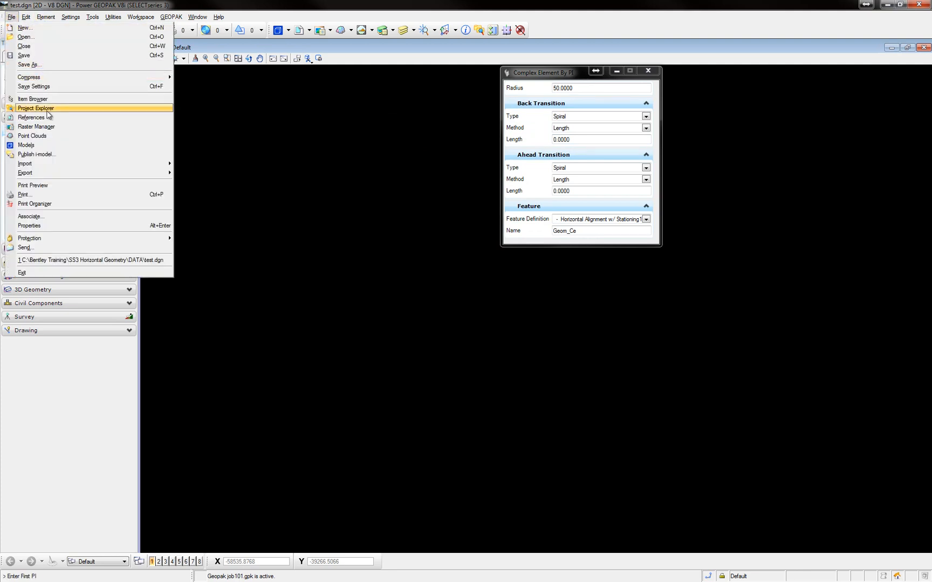
pyautogui.click(35, 108)
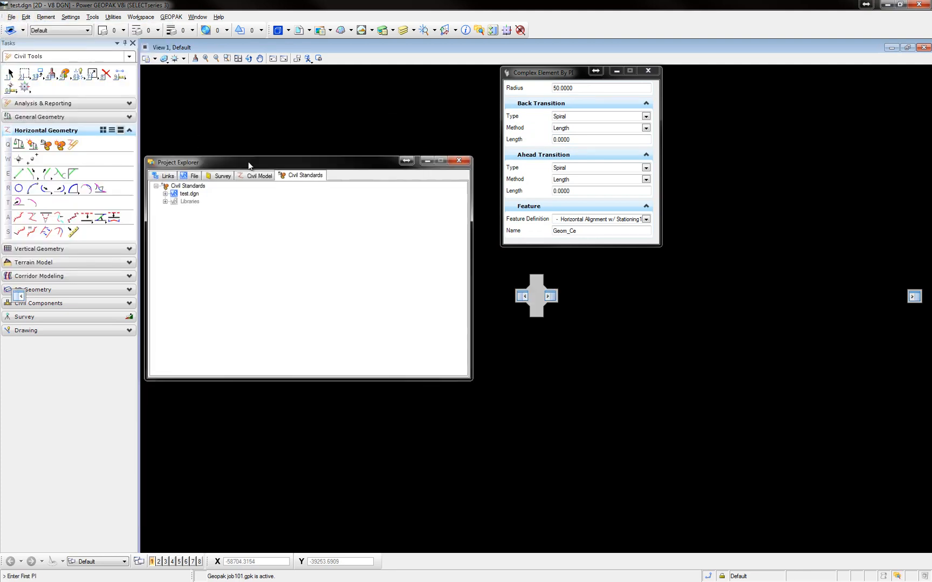
pyautogui.click(165, 190)
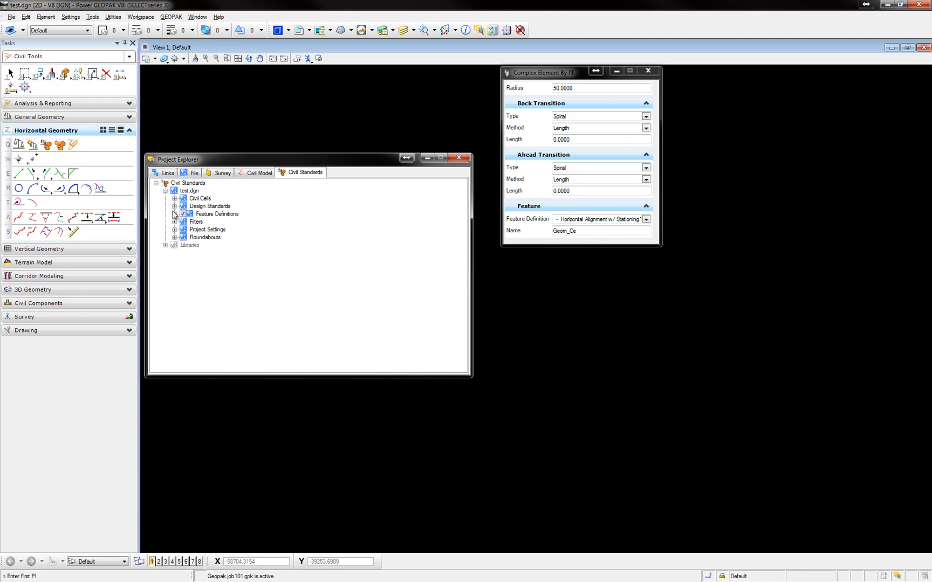
pyautogui.click(174, 214)
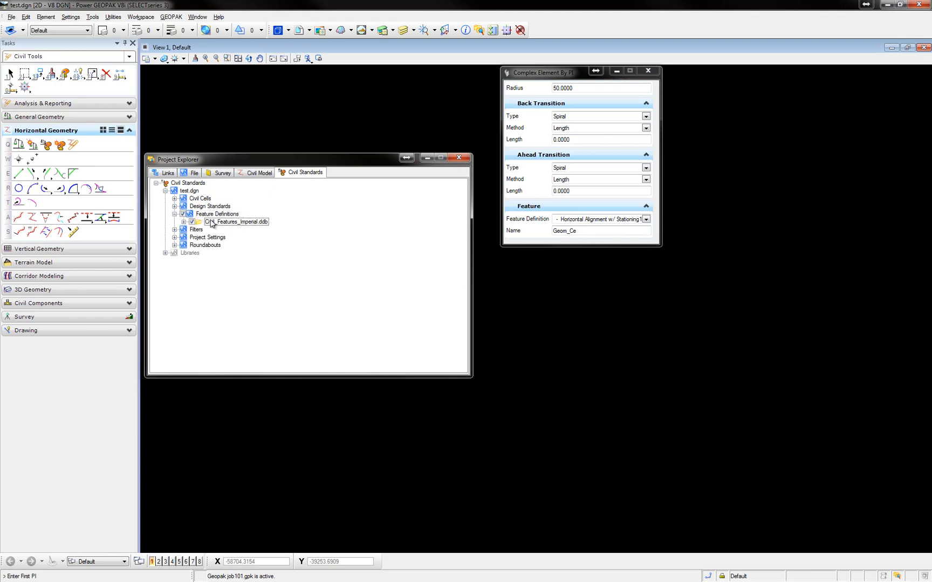
pyautogui.rightClick(216, 214)
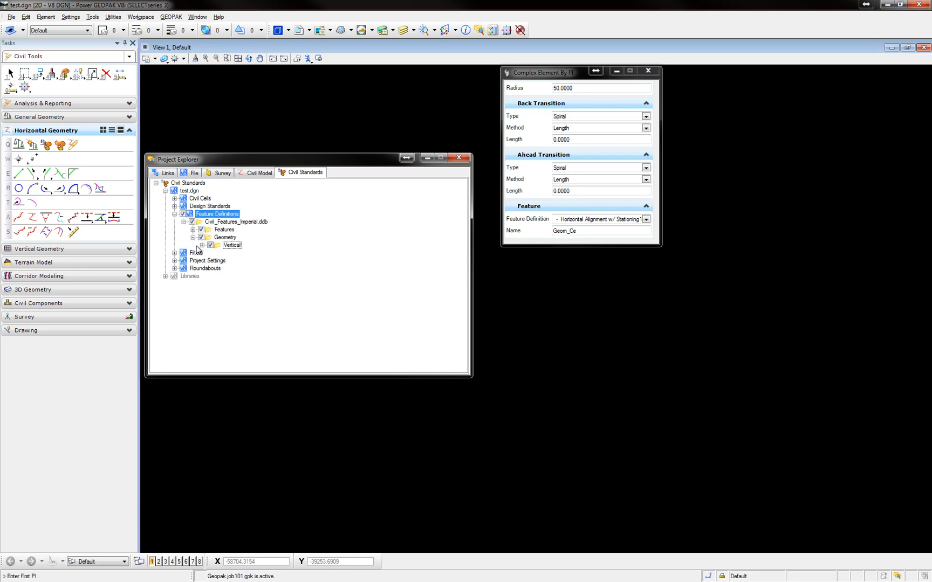
# - Expand Features > Linear > Geometry and bring up actions for Horizontal Alignment w/ Stationing1
pyautogui.click(193, 230)
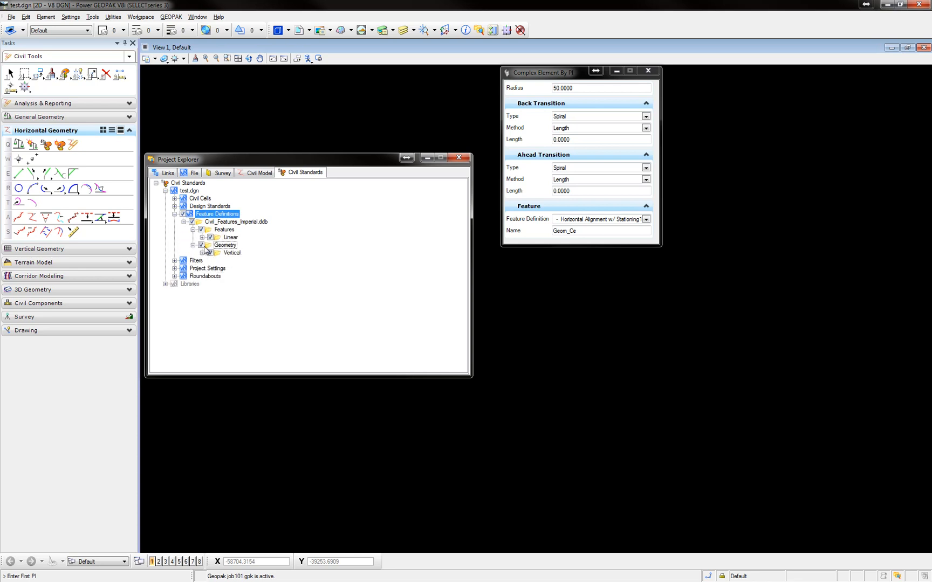
pyautogui.click(201, 230)
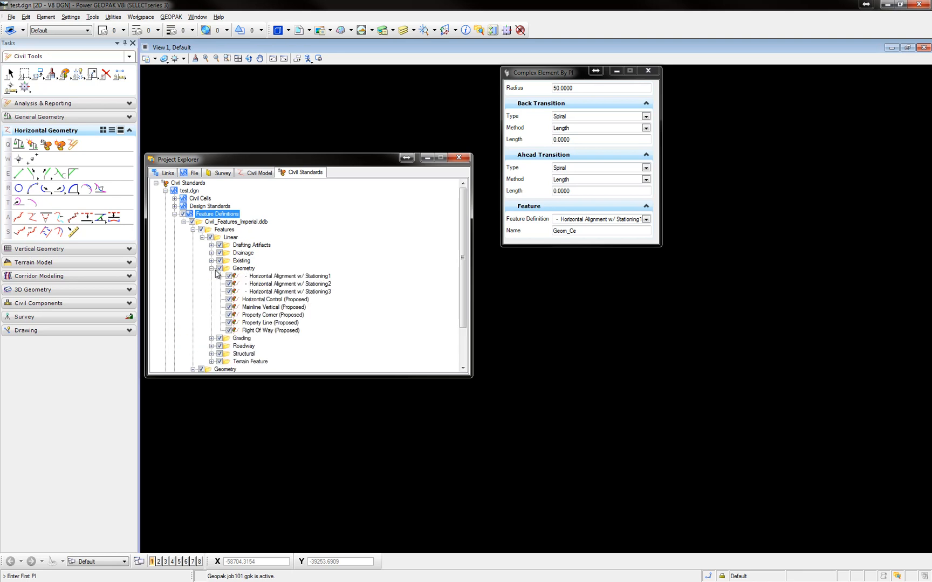
pyautogui.click(290, 276)
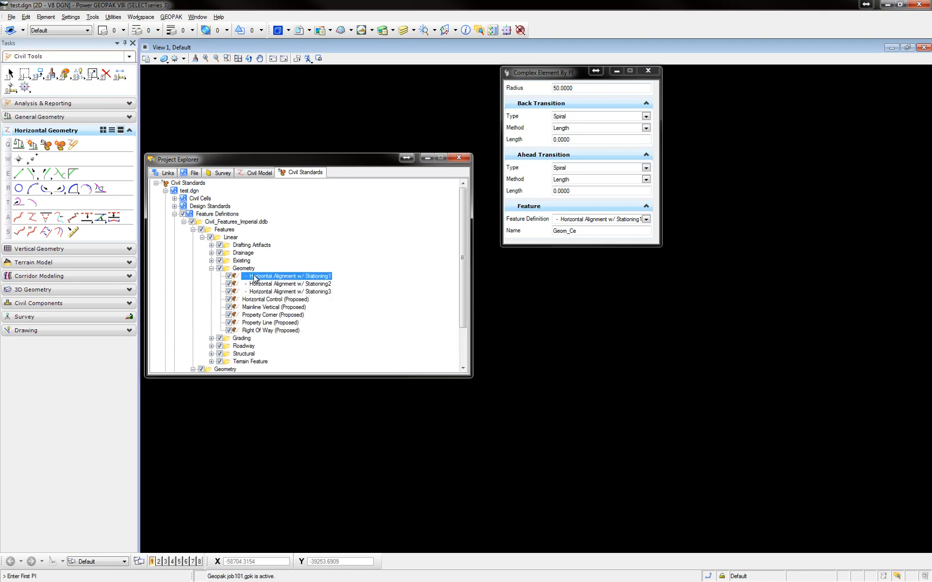
pyautogui.rightClick(288, 276)
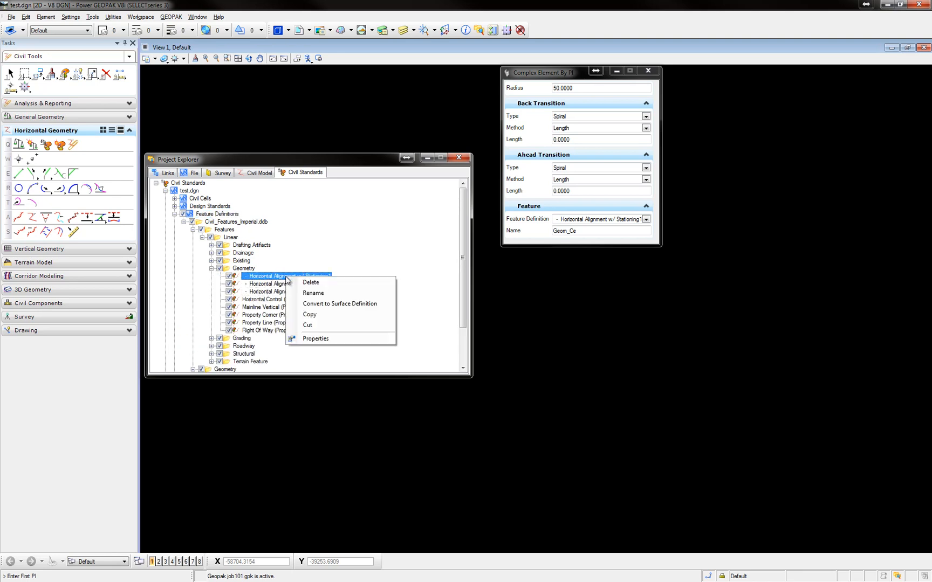
pyautogui.moveTo(318, 340)
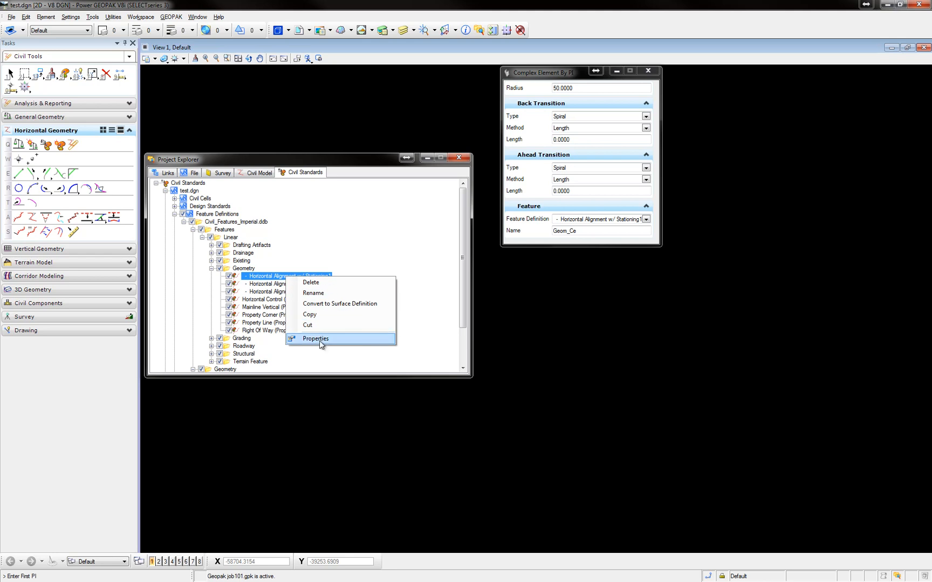
# - Review the feature's Element Information, confirm plan Auto Annotate is True, and close it
pyautogui.click(315, 339)
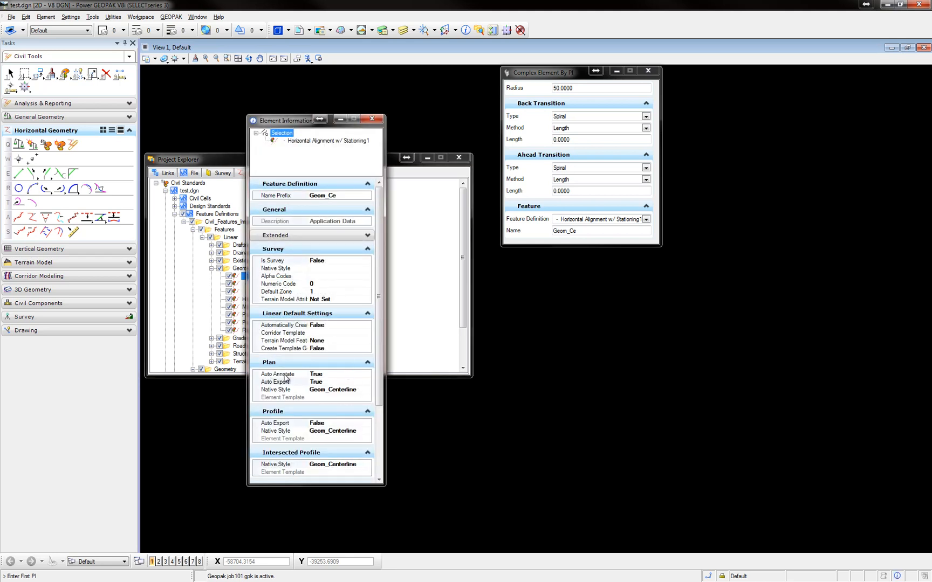
pyautogui.click(277, 374)
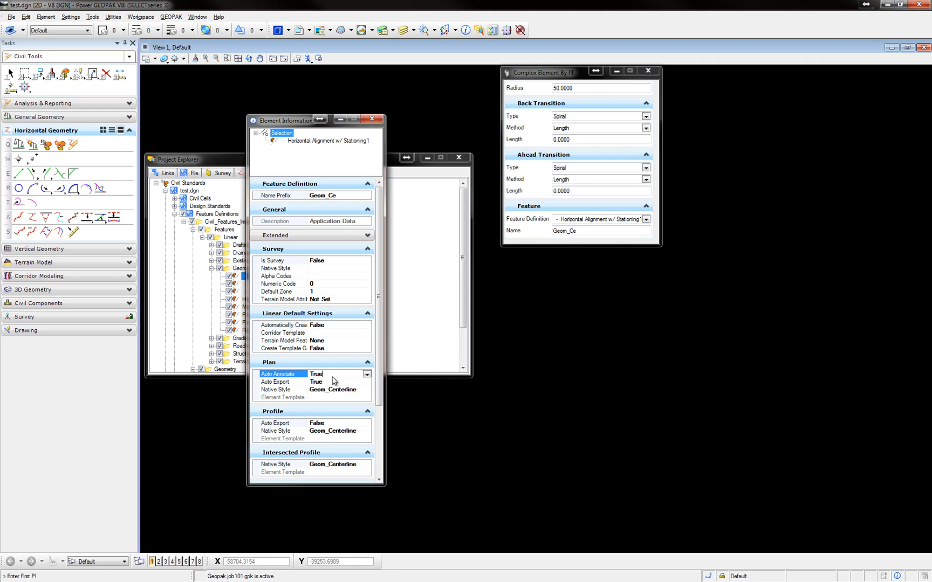
pyautogui.moveTo(330, 387)
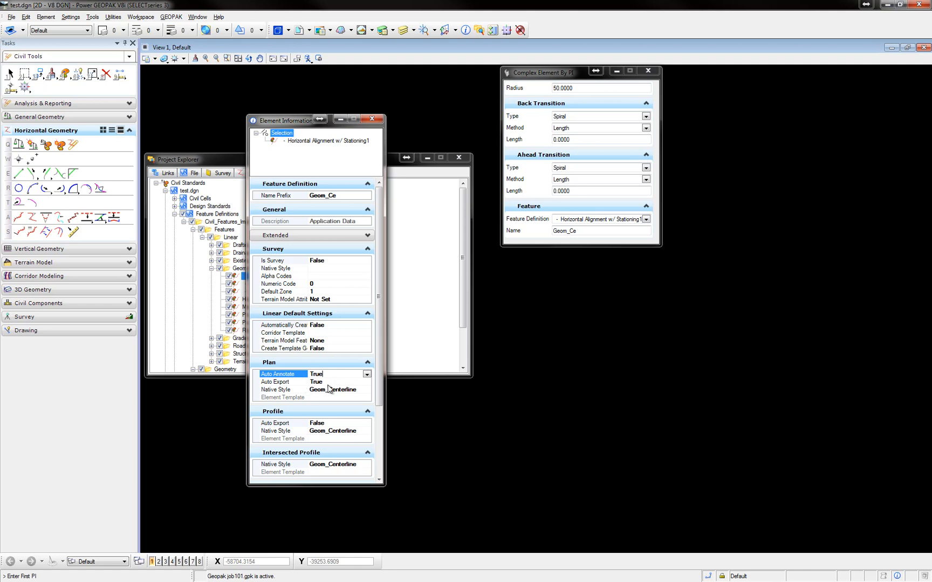
pyautogui.moveTo(329, 383)
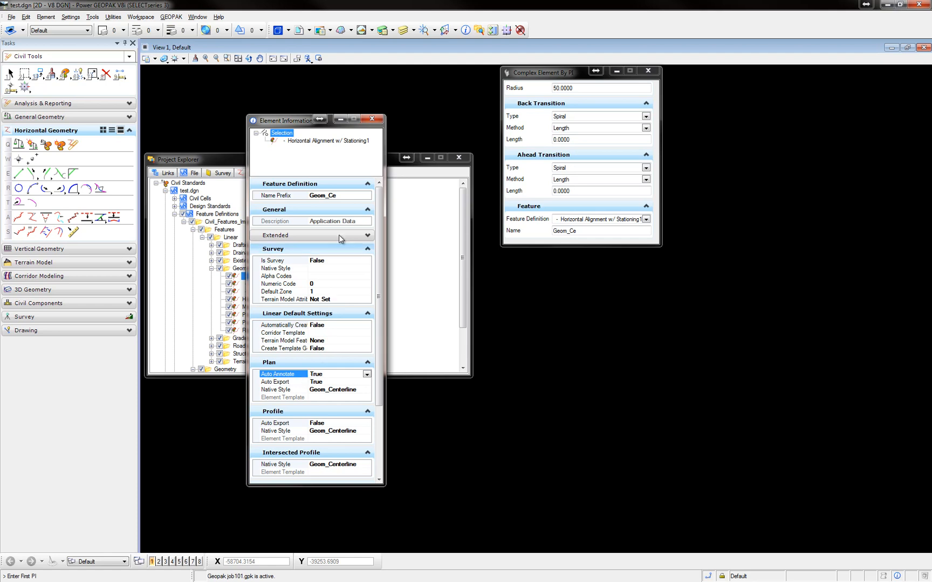
pyautogui.click(372, 119)
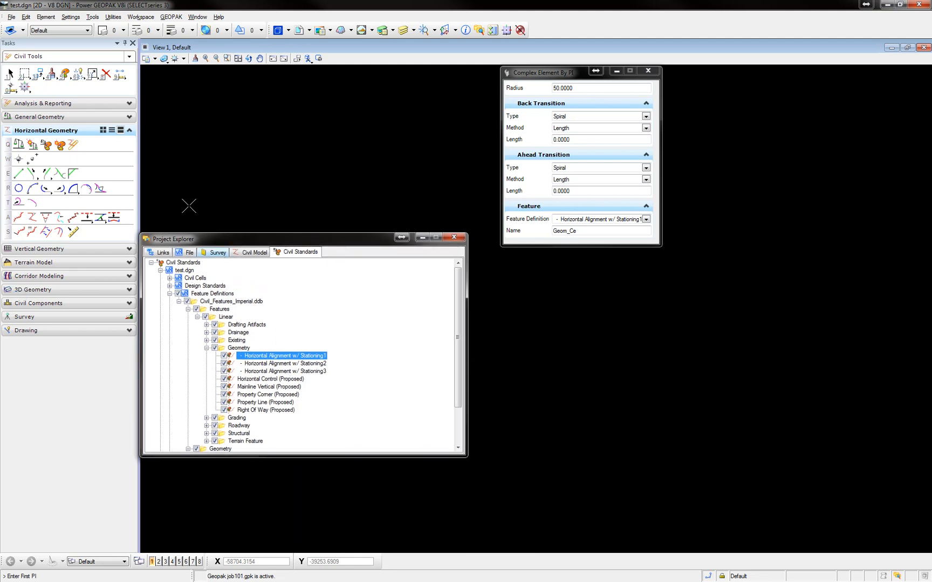
# - Bring up the Drawing Scale settings showing 1:20 annotation scale in Meters/Millimeters
pyautogui.click(70, 17)
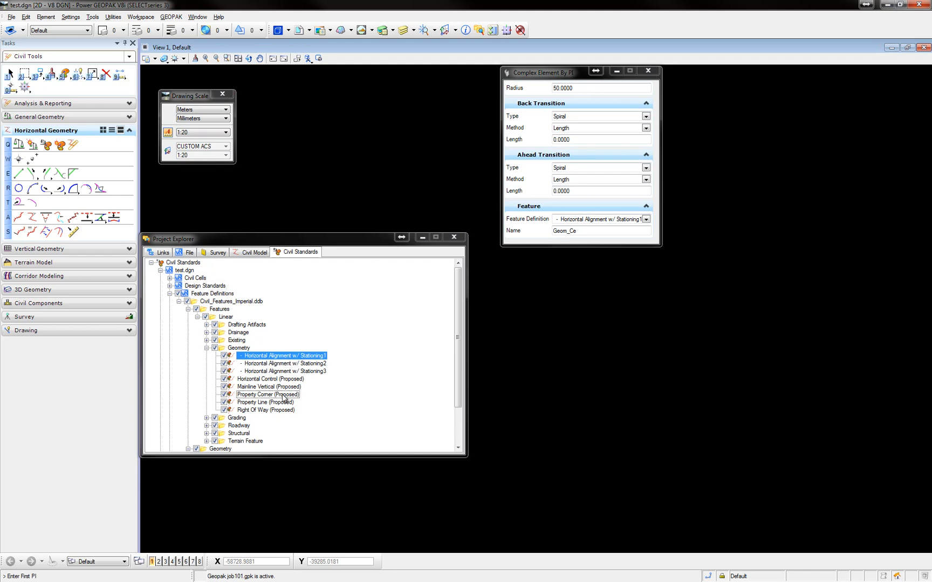
pyautogui.click(171, 16)
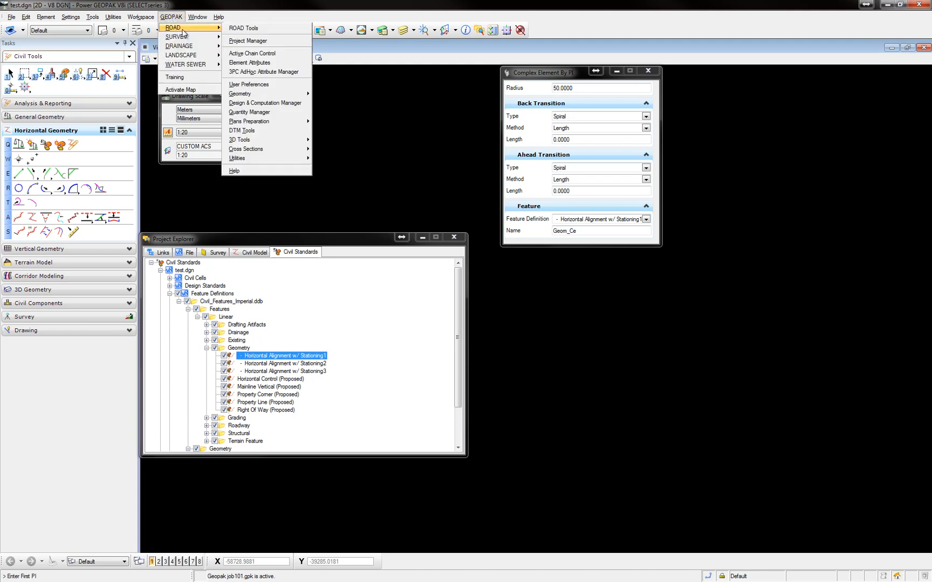
pyautogui.moveTo(283, 110)
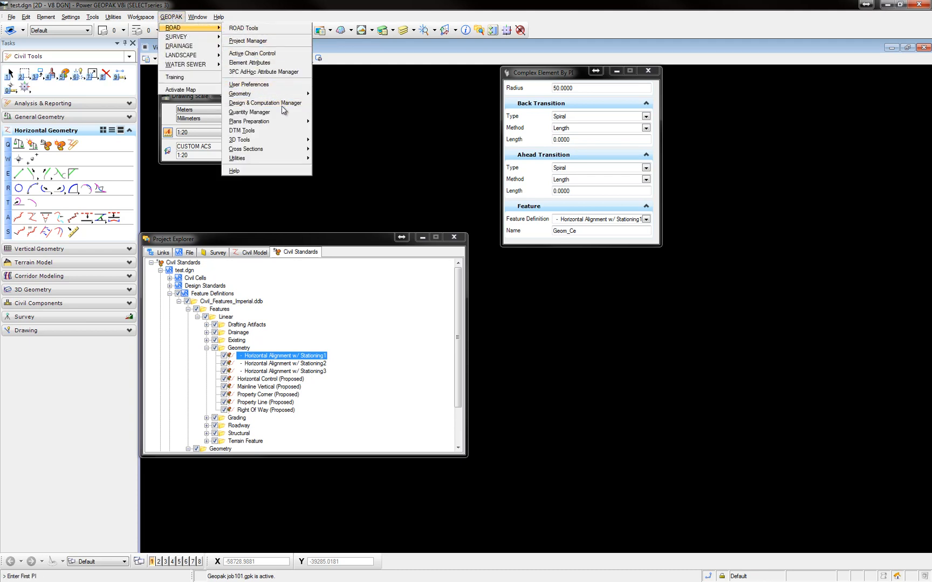
pyautogui.click(265, 102)
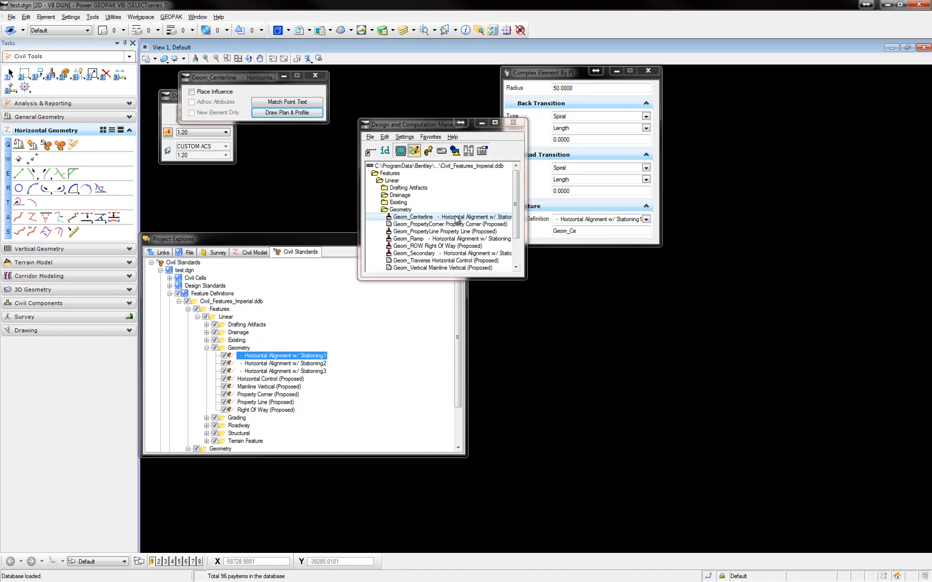
pyautogui.rightClick(416, 216)
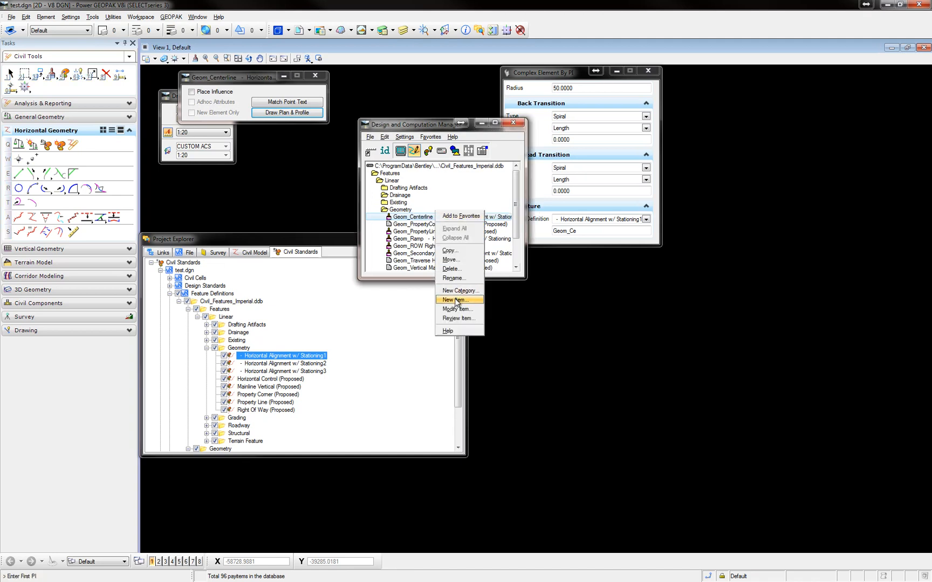
pyautogui.click(459, 318)
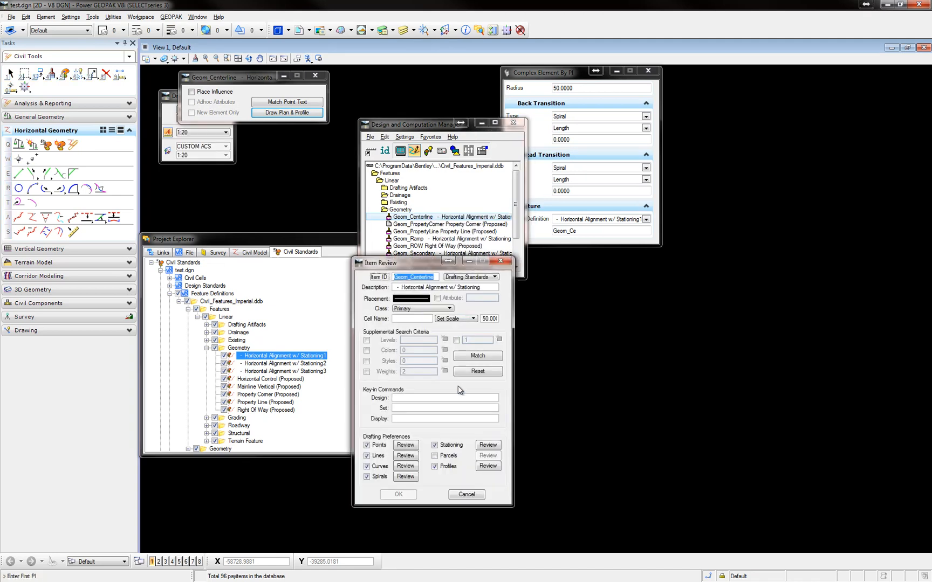
pyautogui.click(487, 445)
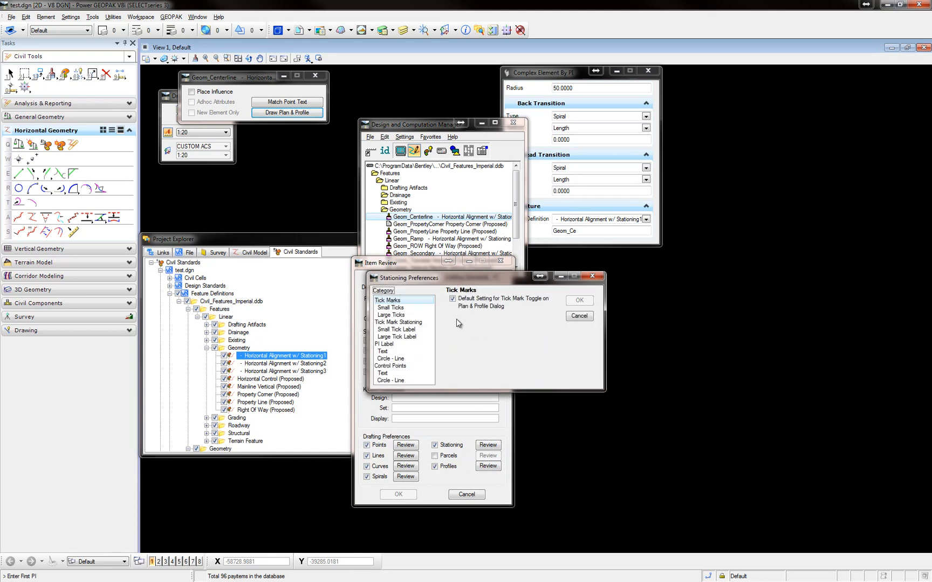
pyautogui.click(392, 314)
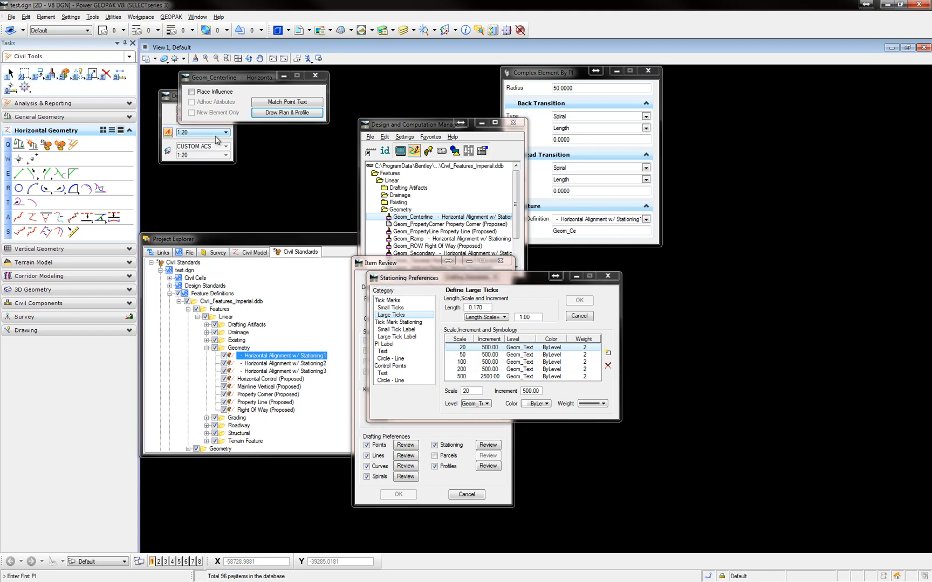
pyautogui.click(224, 131)
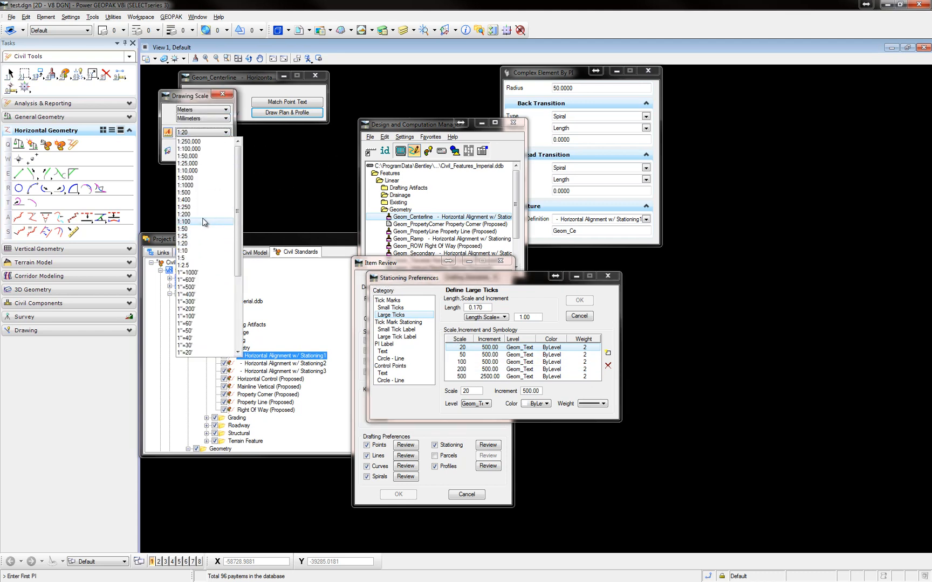
pyautogui.moveTo(194, 230)
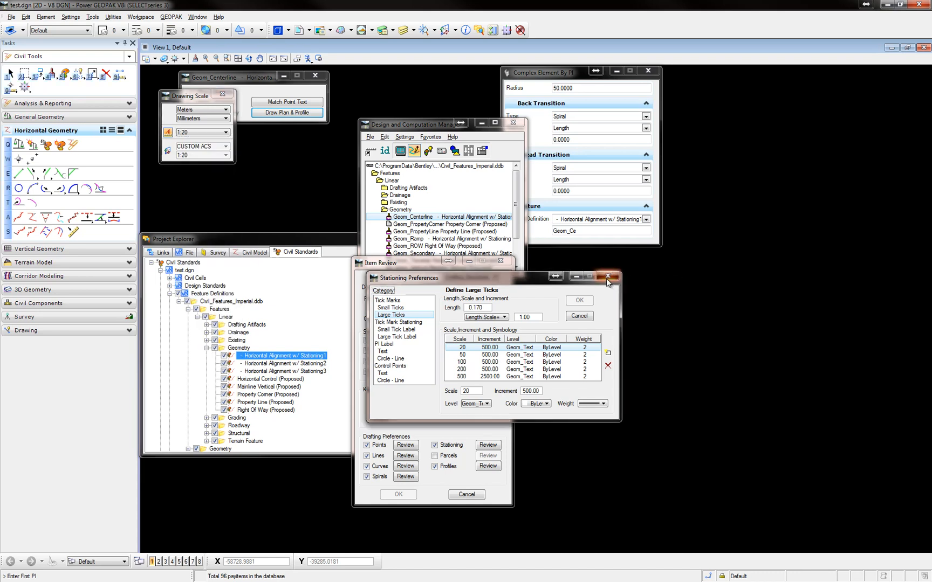
pyautogui.click(607, 277)
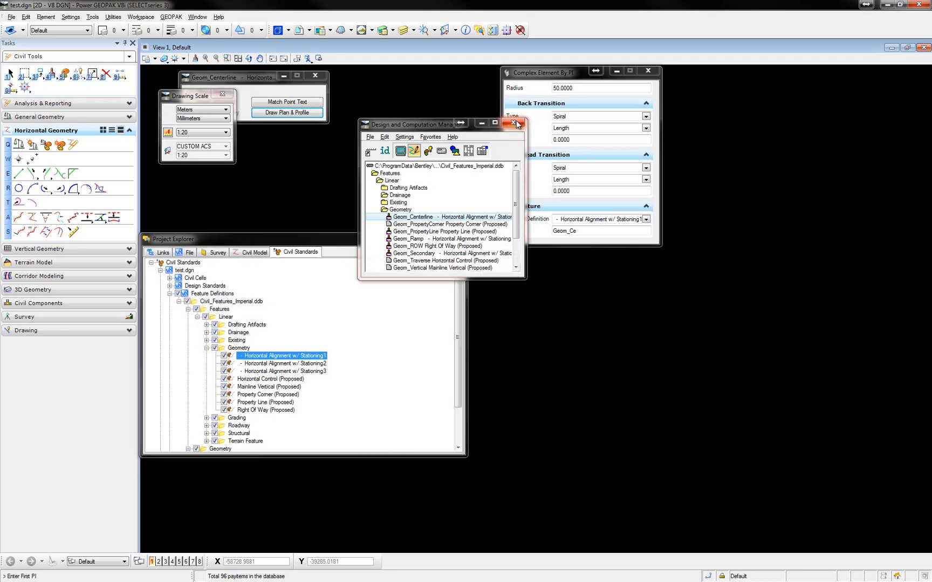
pyautogui.click(514, 123)
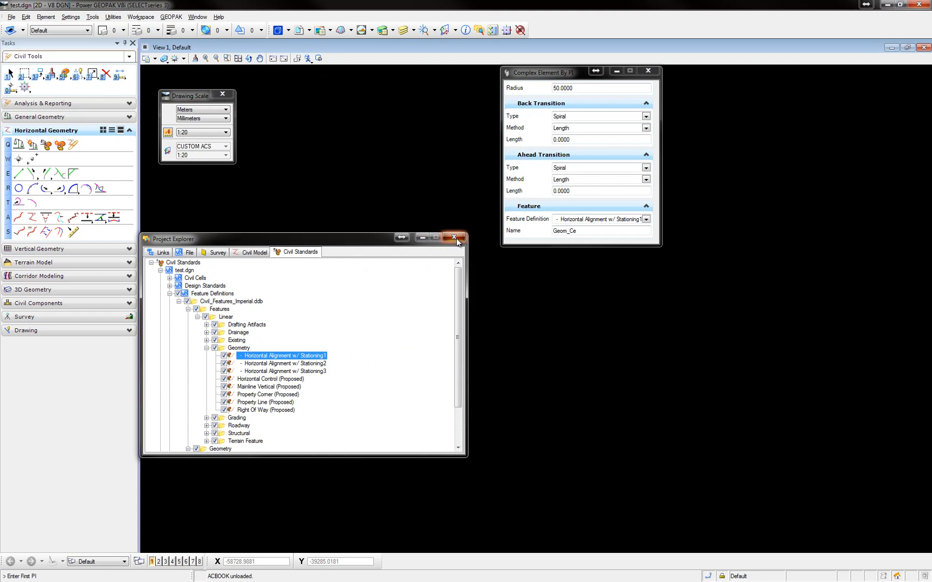
# - Close Project Explorer and place the alignment's PI points so it draws with stationing annotation
pyautogui.click(453, 238)
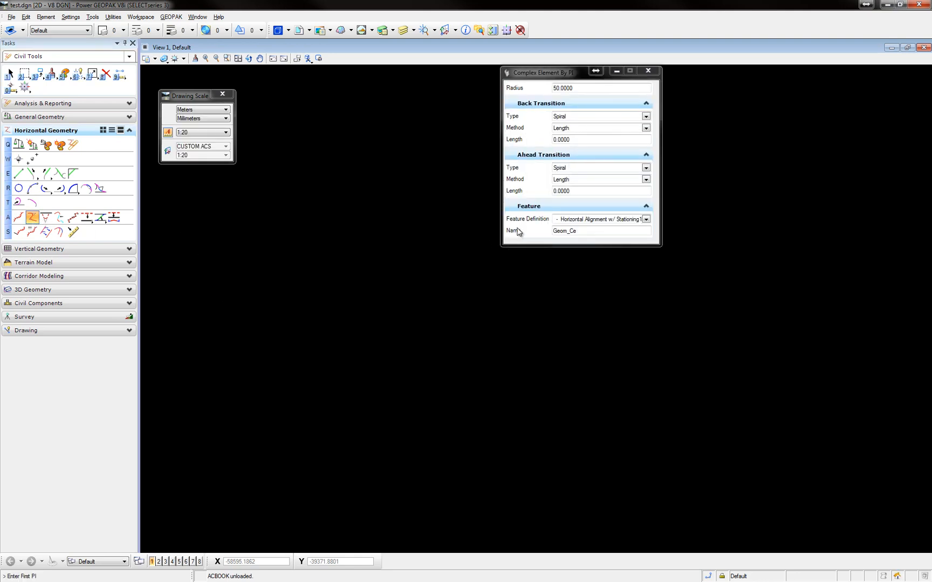
pyautogui.moveTo(607, 220)
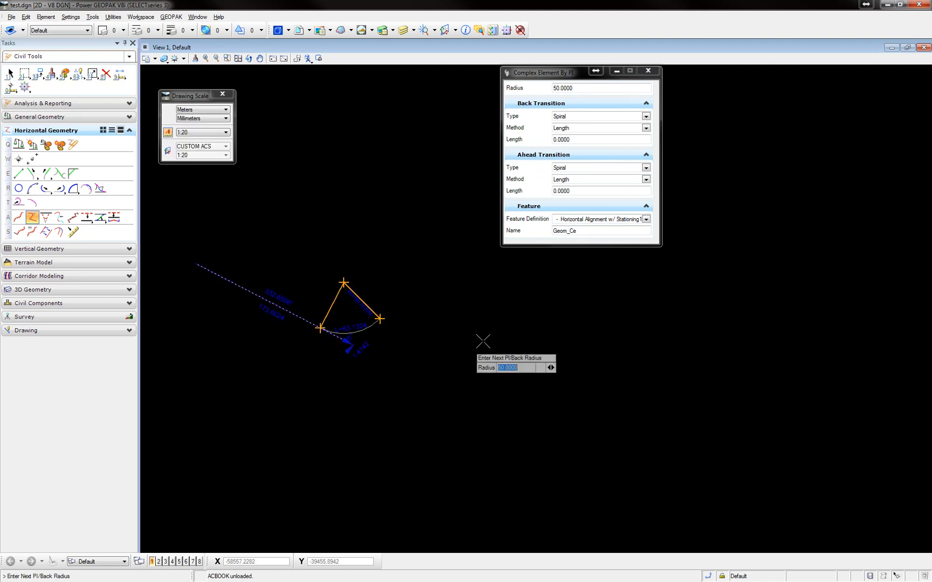
pyautogui.click(482, 342)
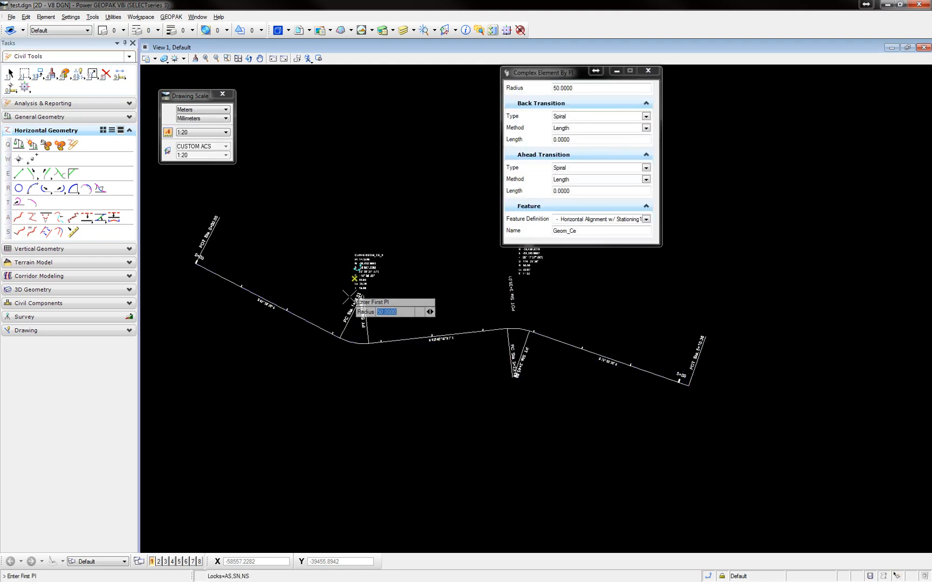
pyautogui.moveTo(213, 240)
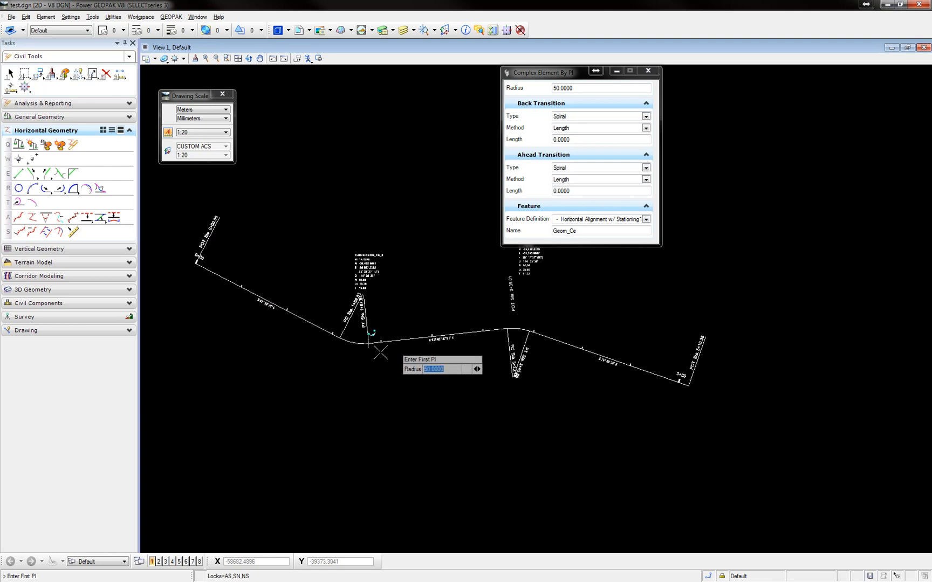
pyautogui.moveTo(307, 330)
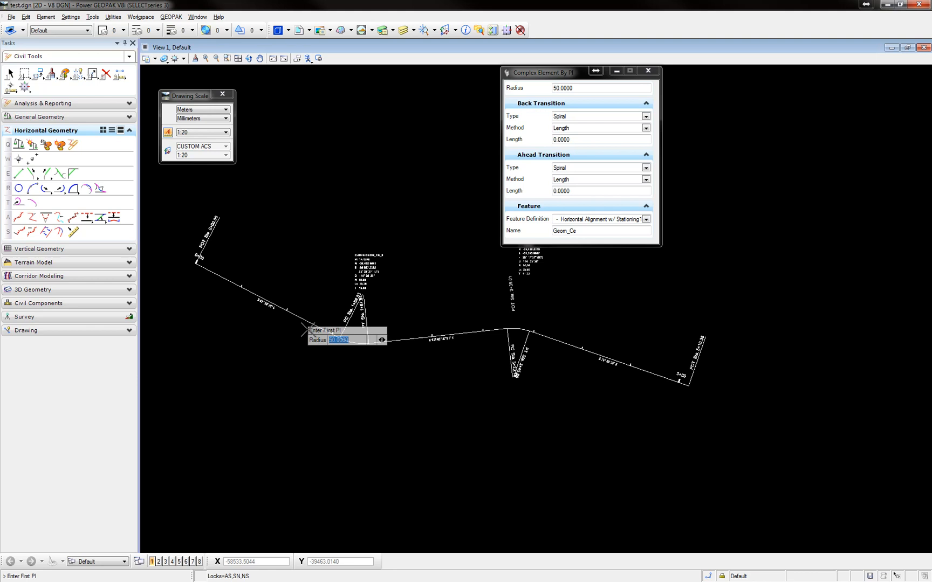
pyautogui.moveTo(260, 340)
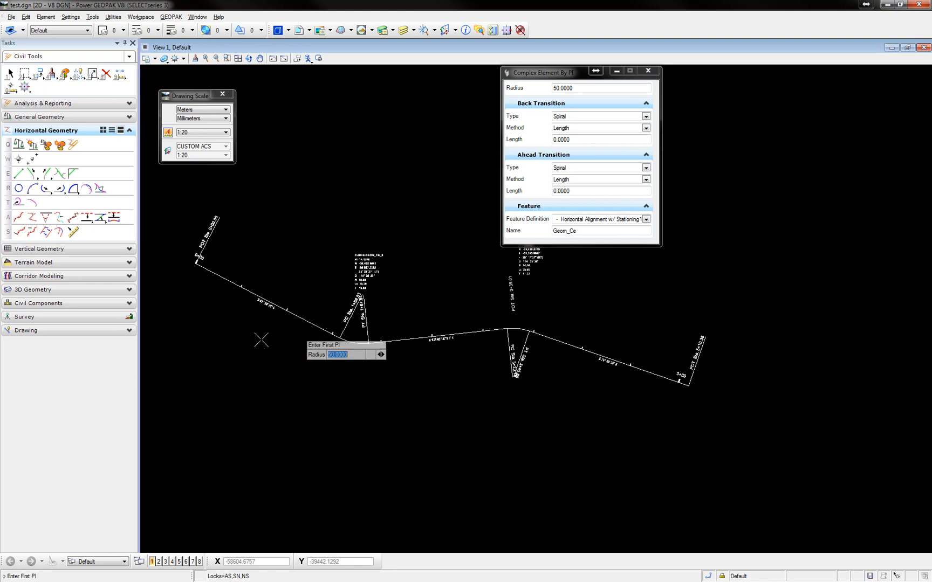